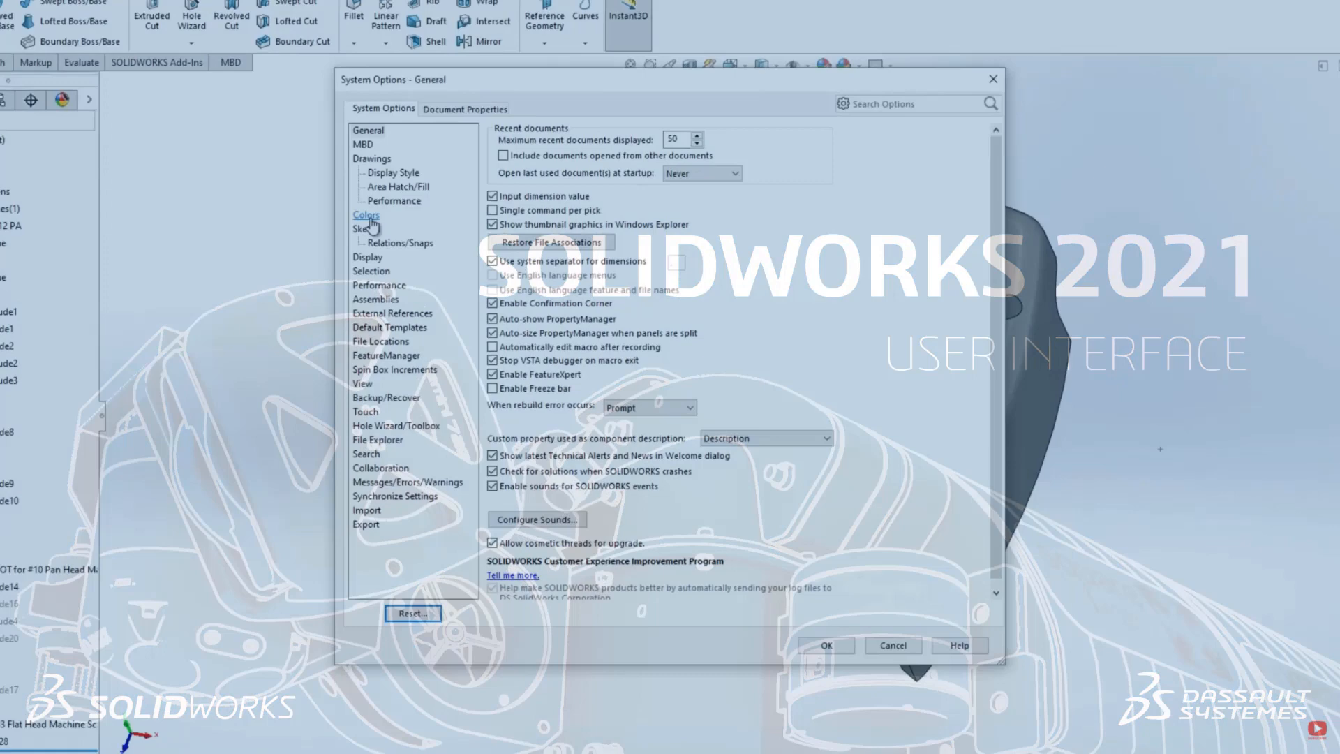
Review the Colors scheme list in Options, accept it, and collapse the CommandManager over part 01640
left_click(366, 214)
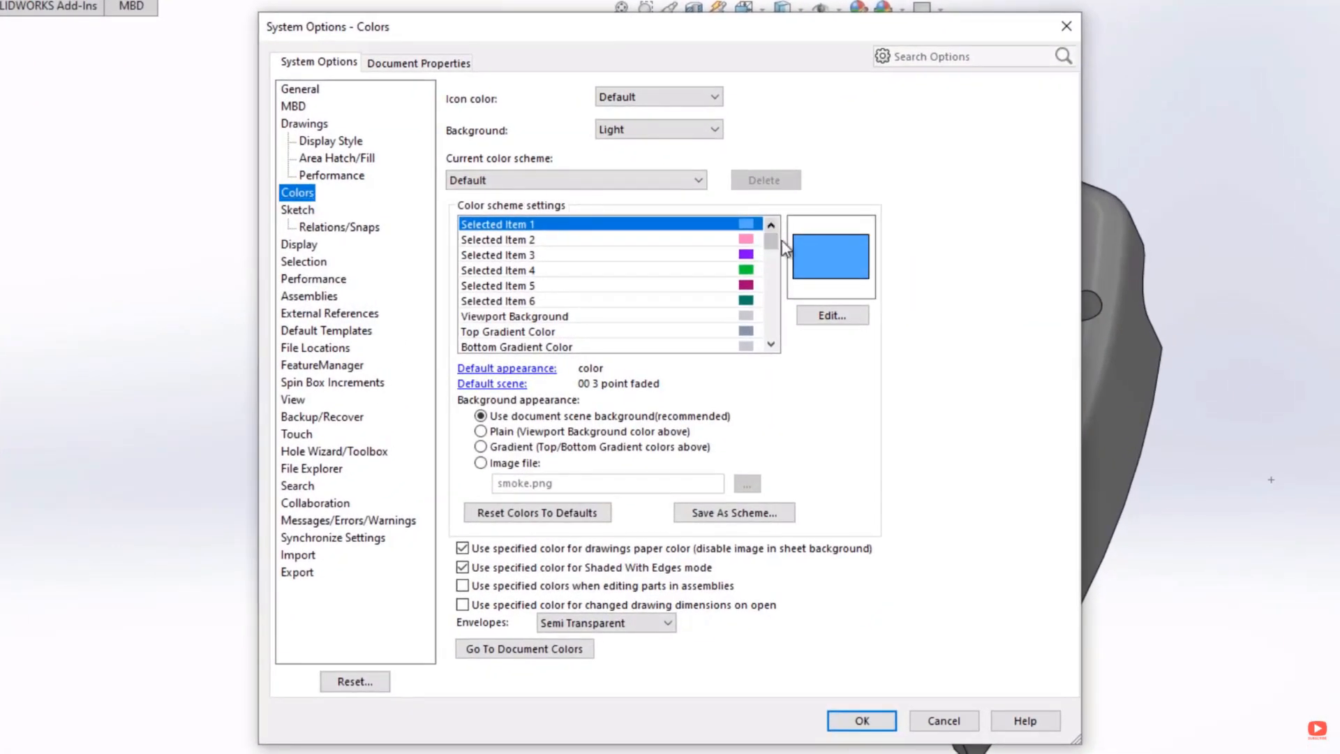
scroll("down", 3)
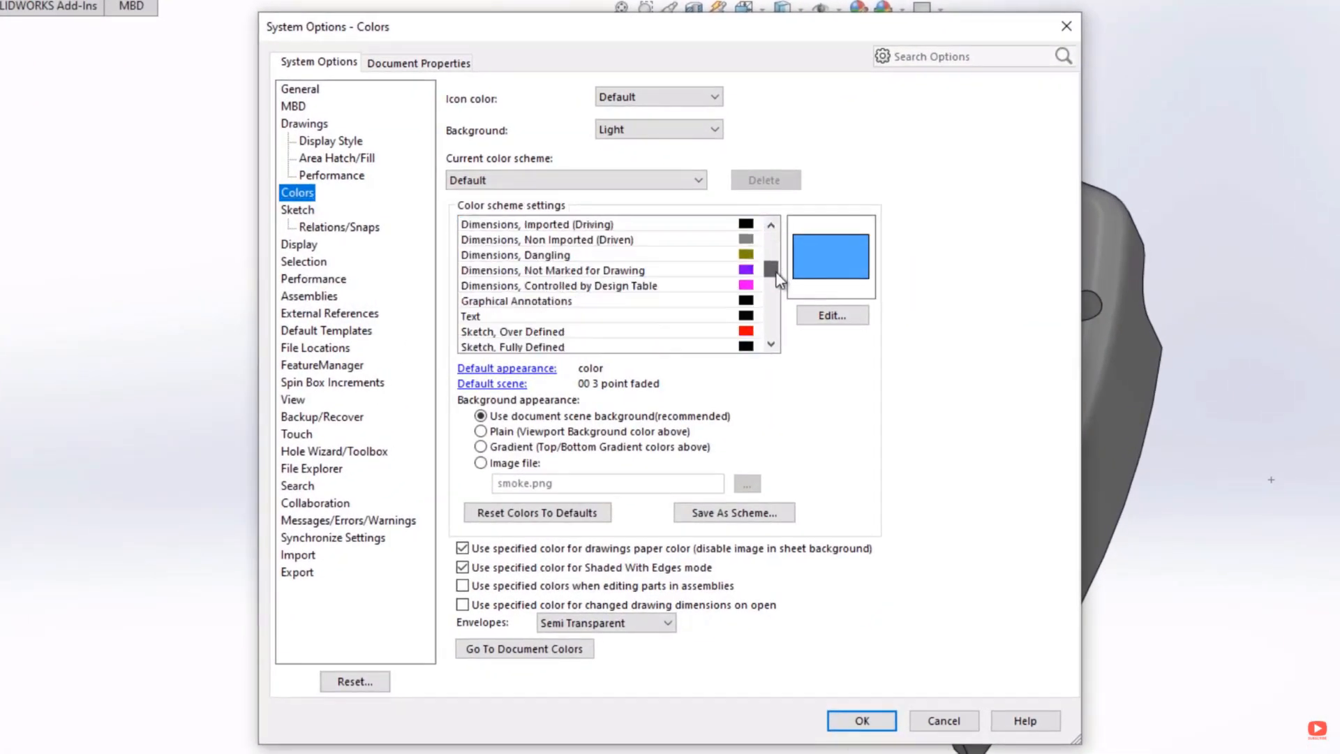
left_click(863, 720)
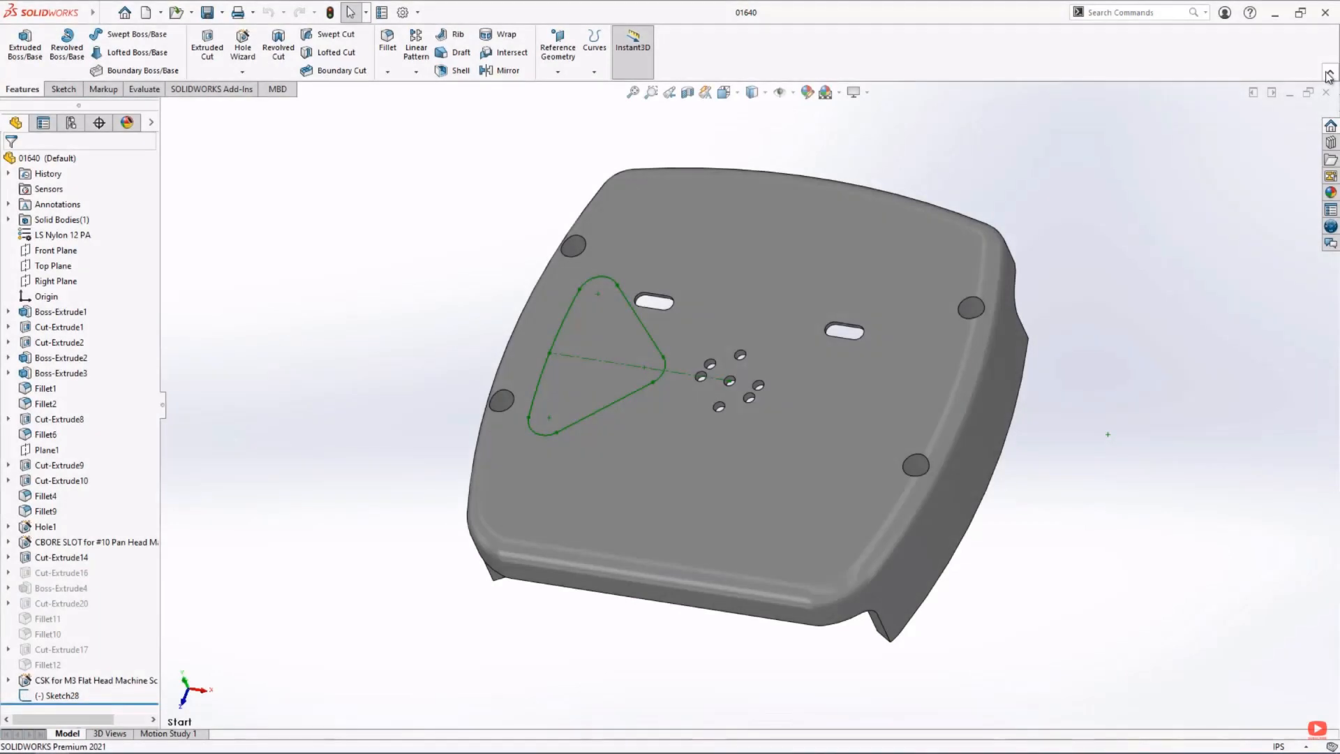
left_click(1331, 71)
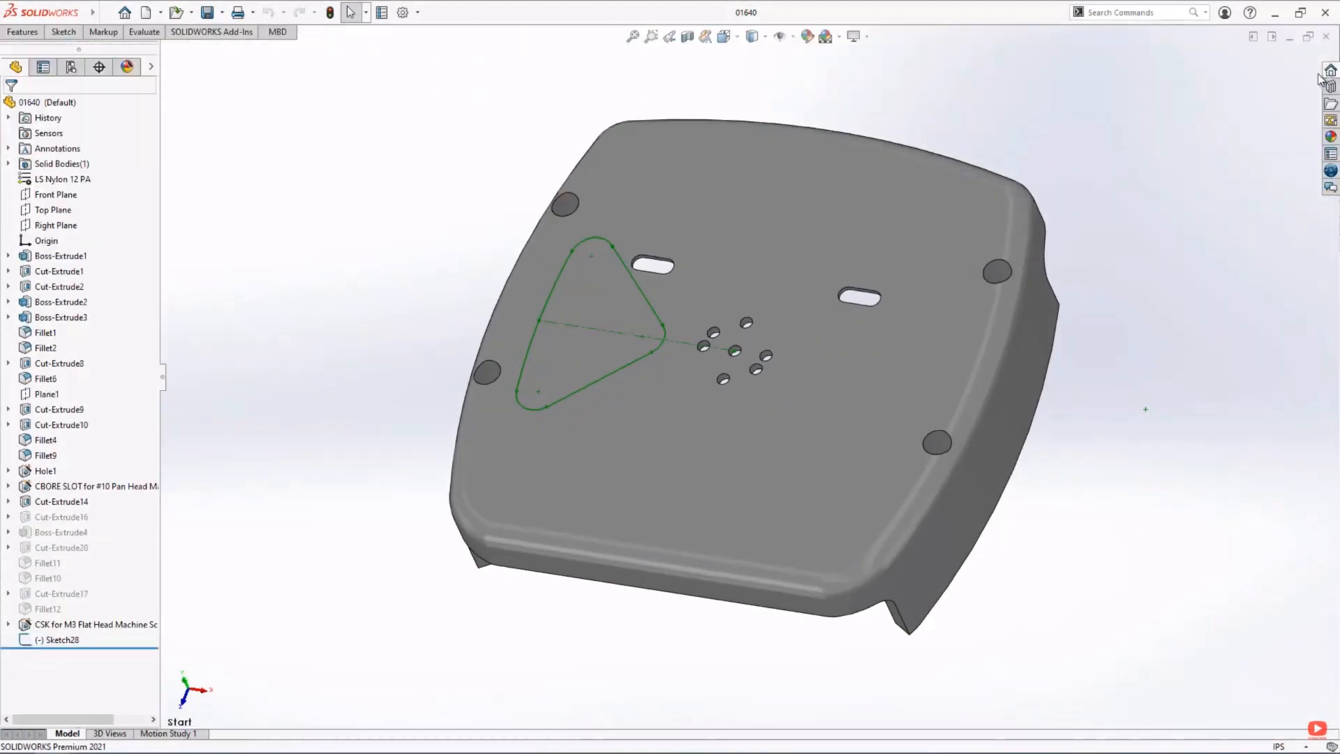
mouse_move(1267, 95)
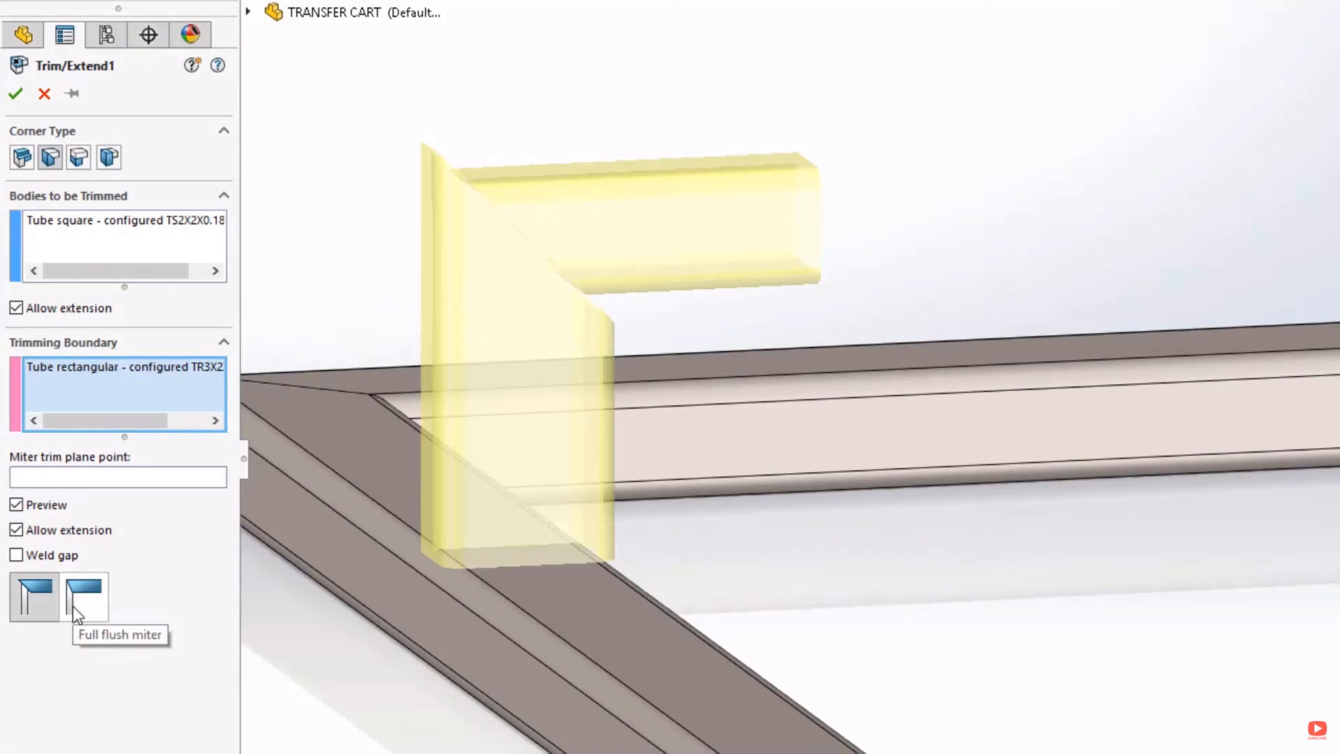
Set the Trim/Extend corner of the square tube to Full flush miter
left_click(82, 597)
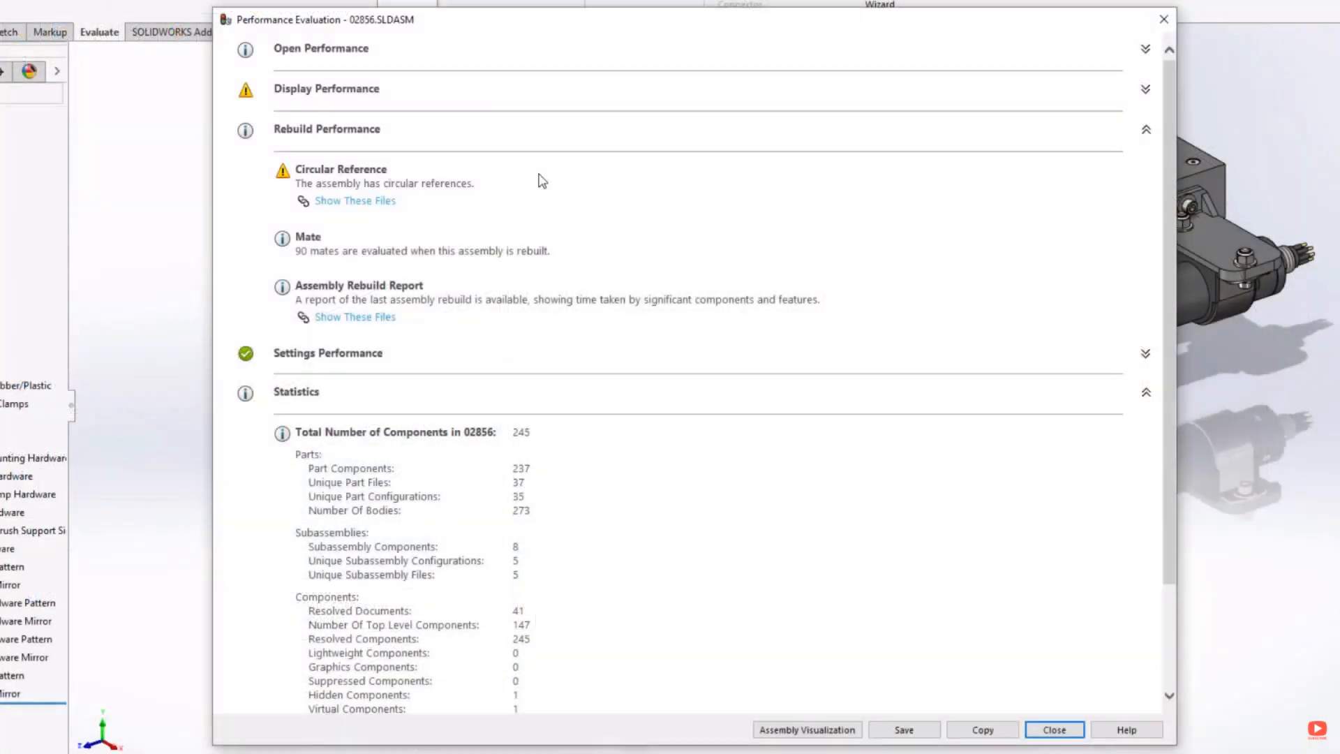
Save the 02982 Interference Detection results to the existing Desktop Excel spreadsheet
left_click(354, 201)
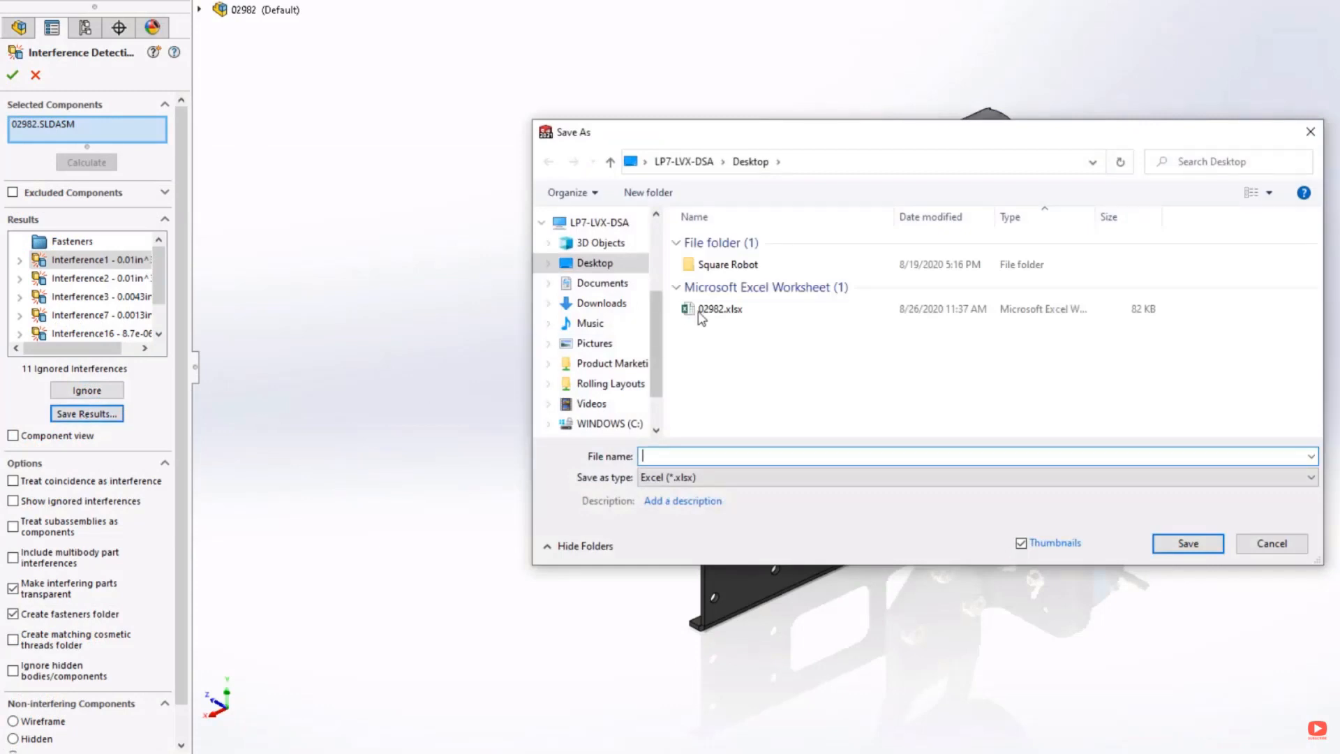
left_click(1187, 543)
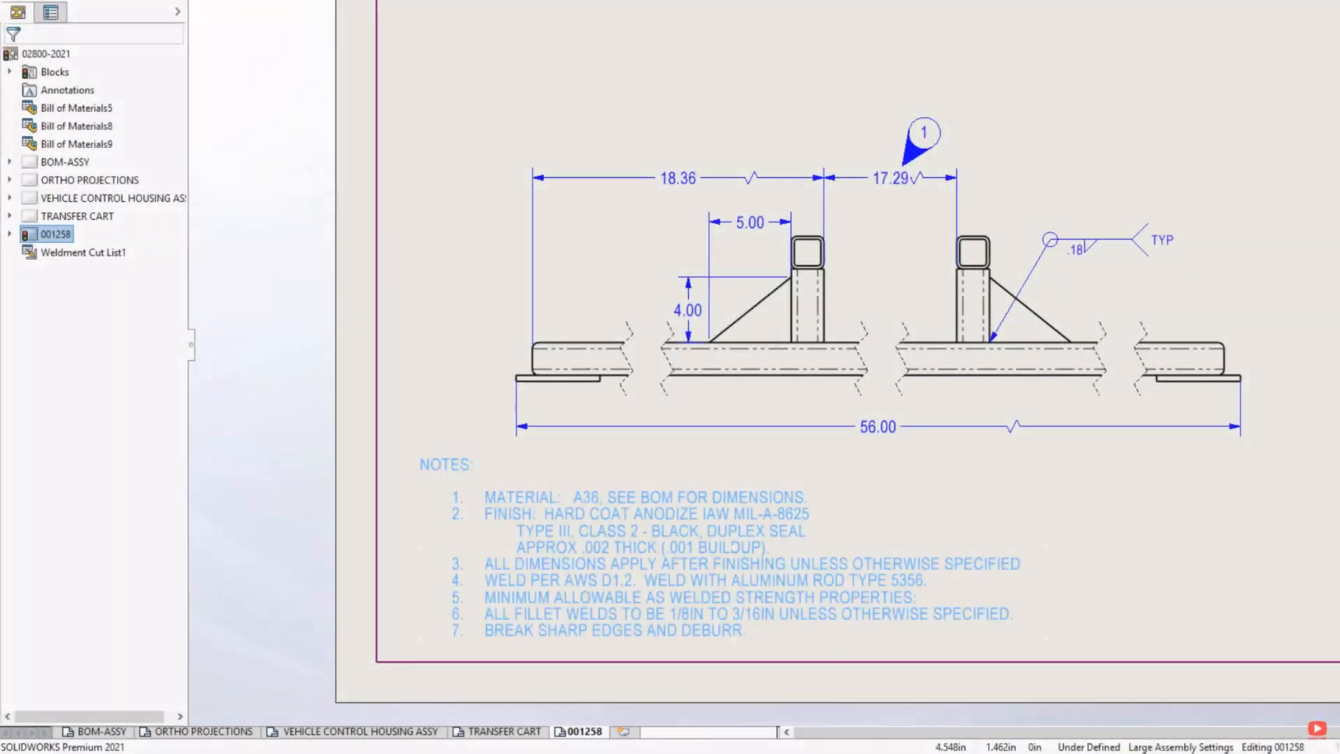
Add a Break View to the frame's top view on sheet 001258
double_click(656, 497)
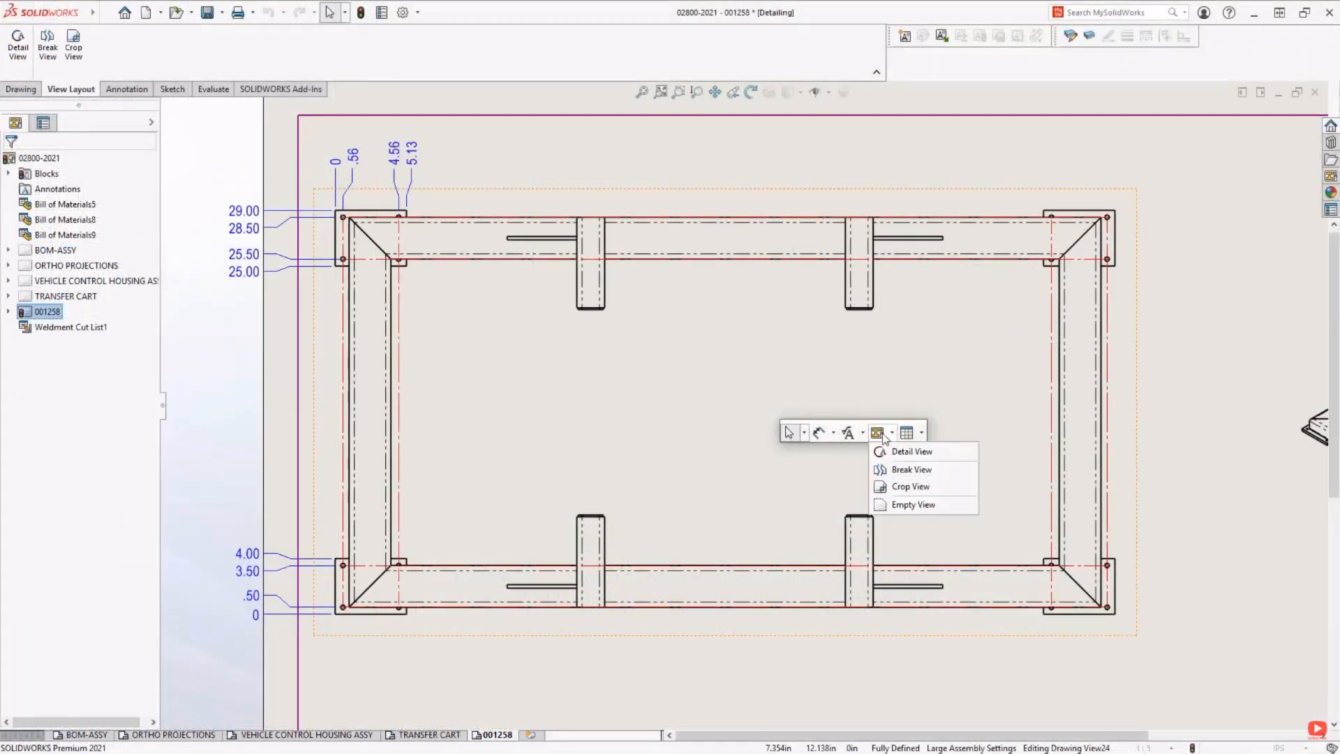
mouse_move(904, 474)
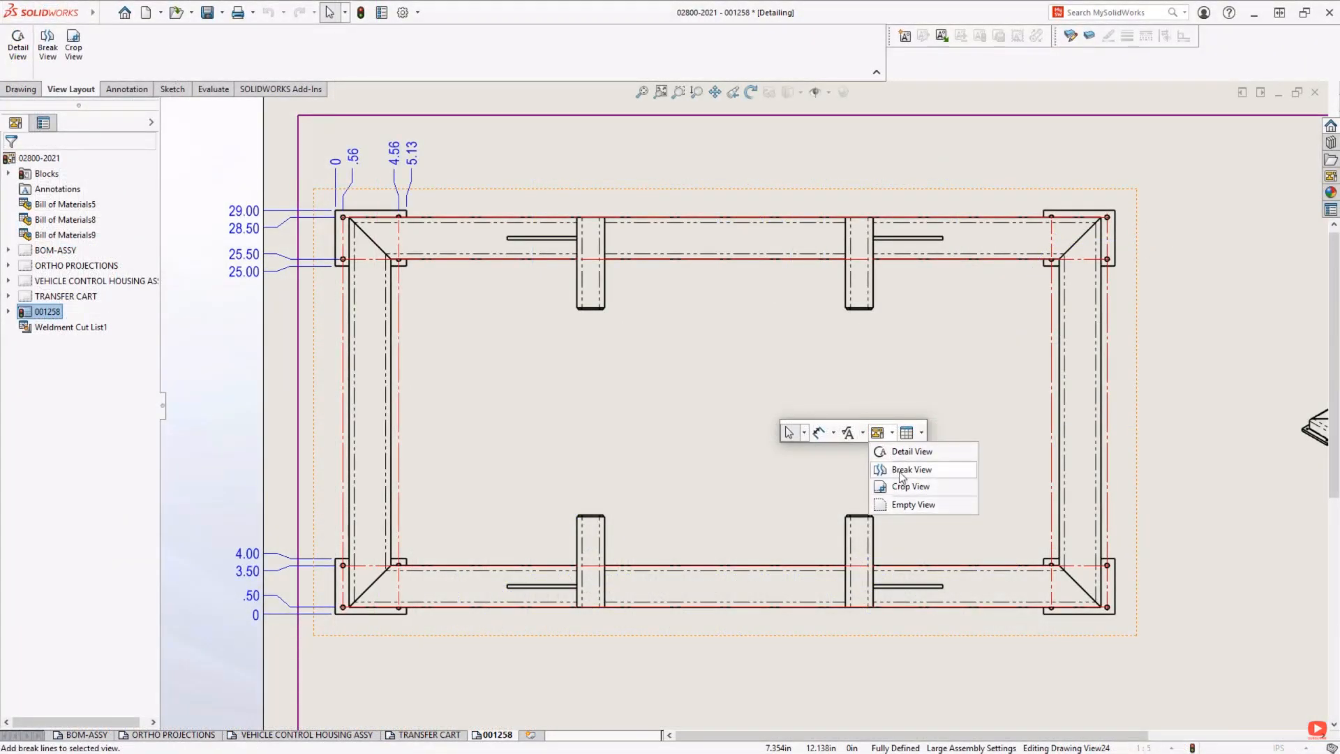
left_click(911, 469)
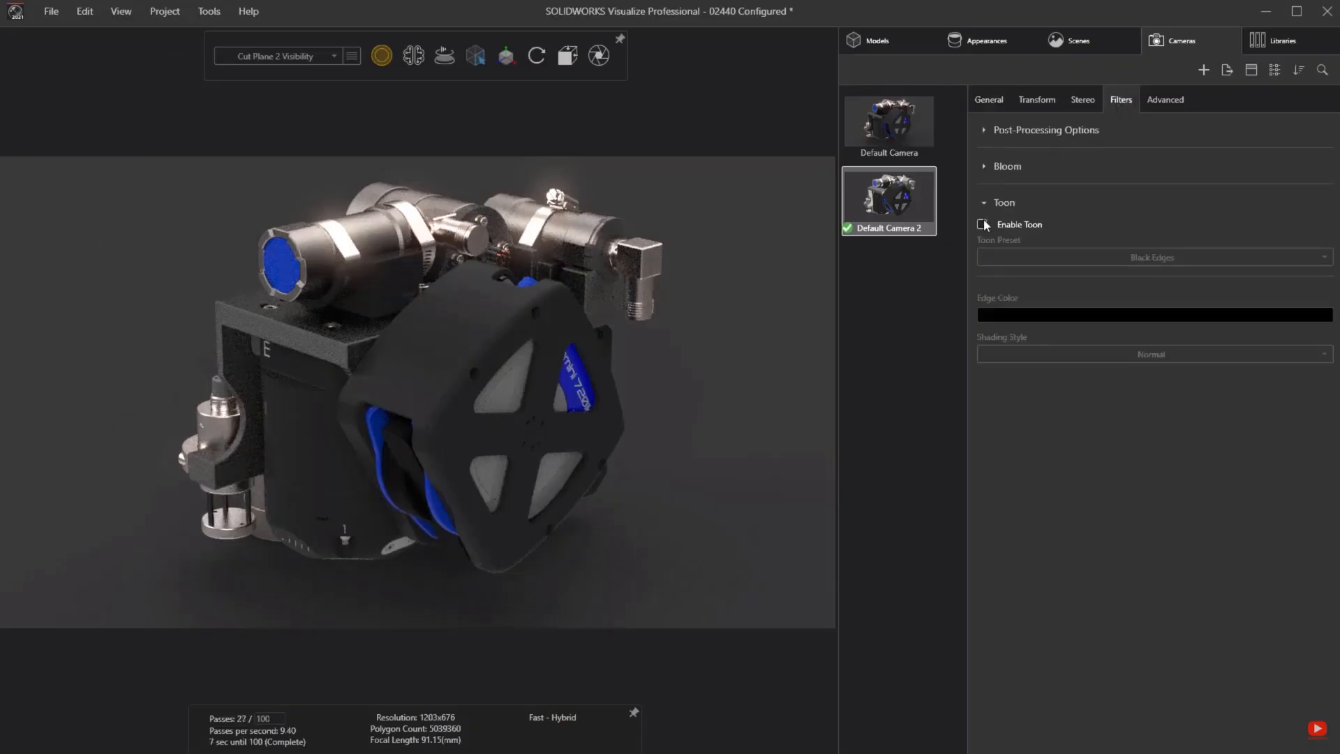
Enable the Toon filter on Default Camera 2 with black edges
left_click(982, 225)
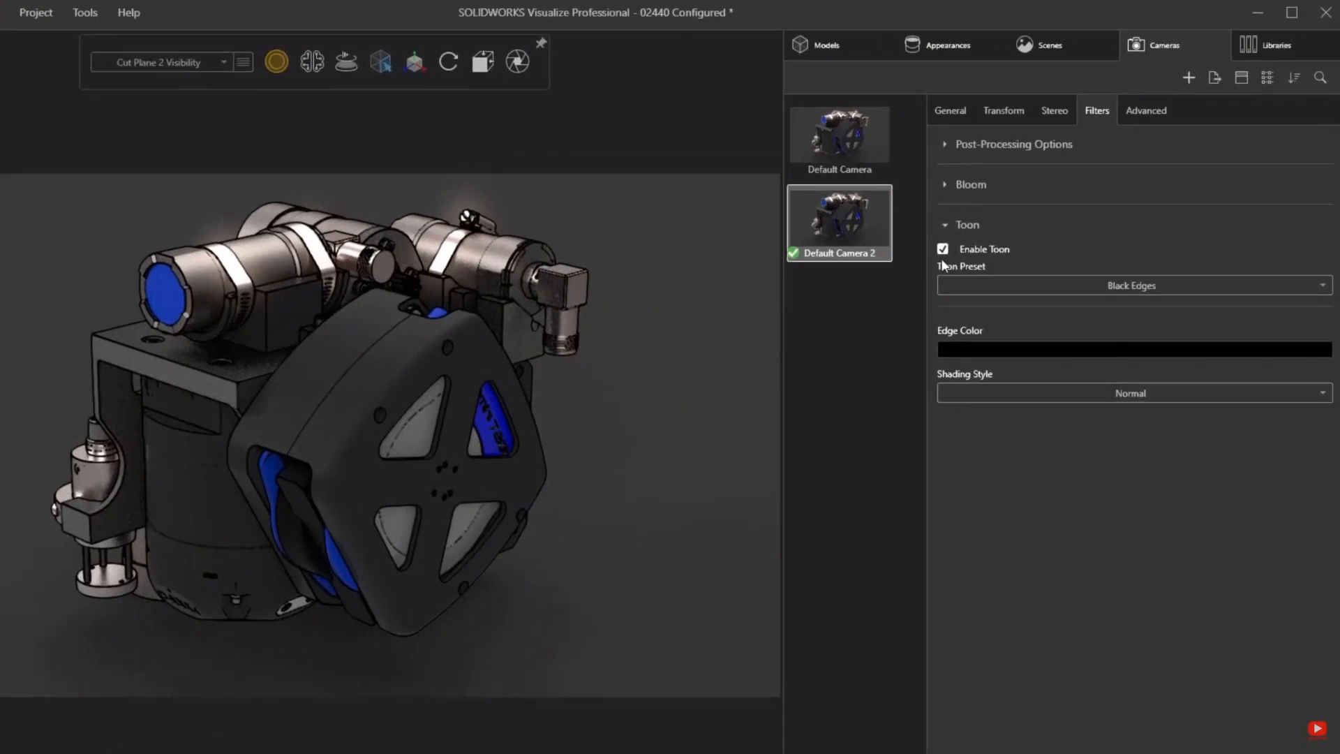
left_click(1128, 393)
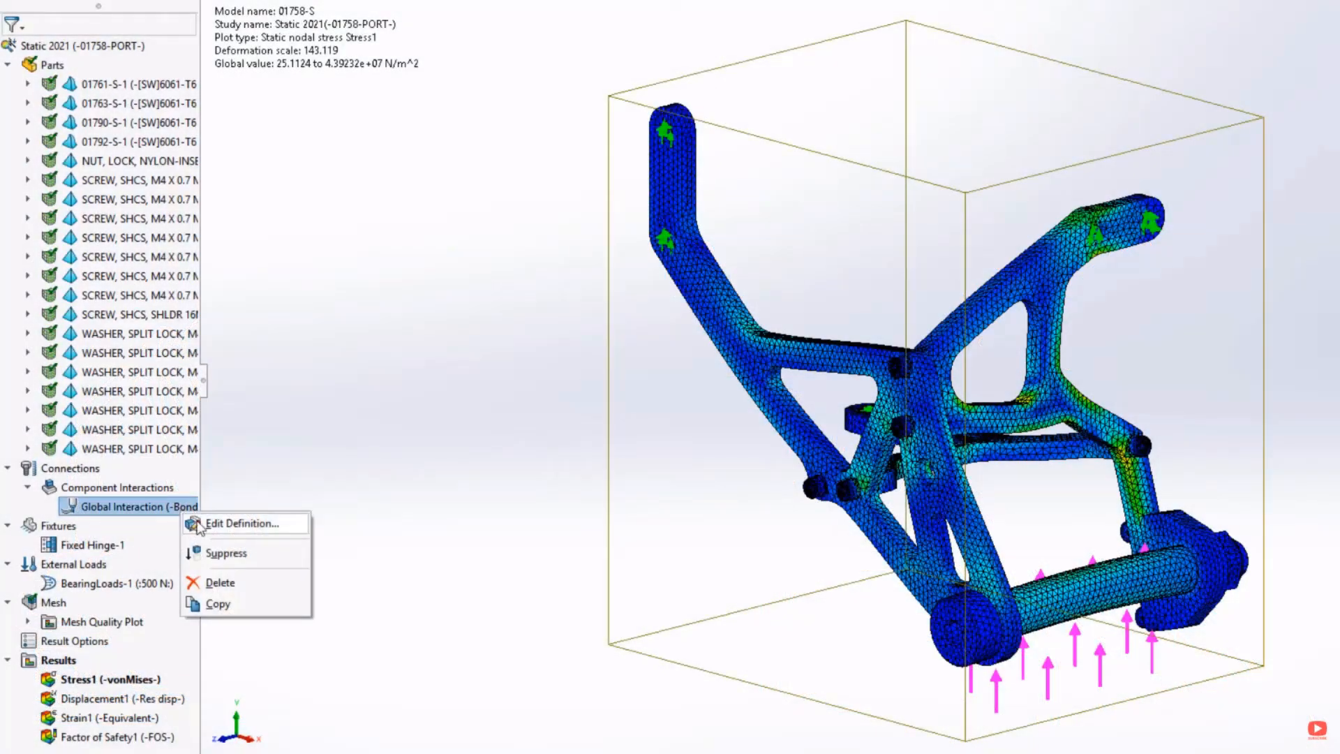
Edit the definition of the bonded Global Interaction in static study 01758
left_click(243, 522)
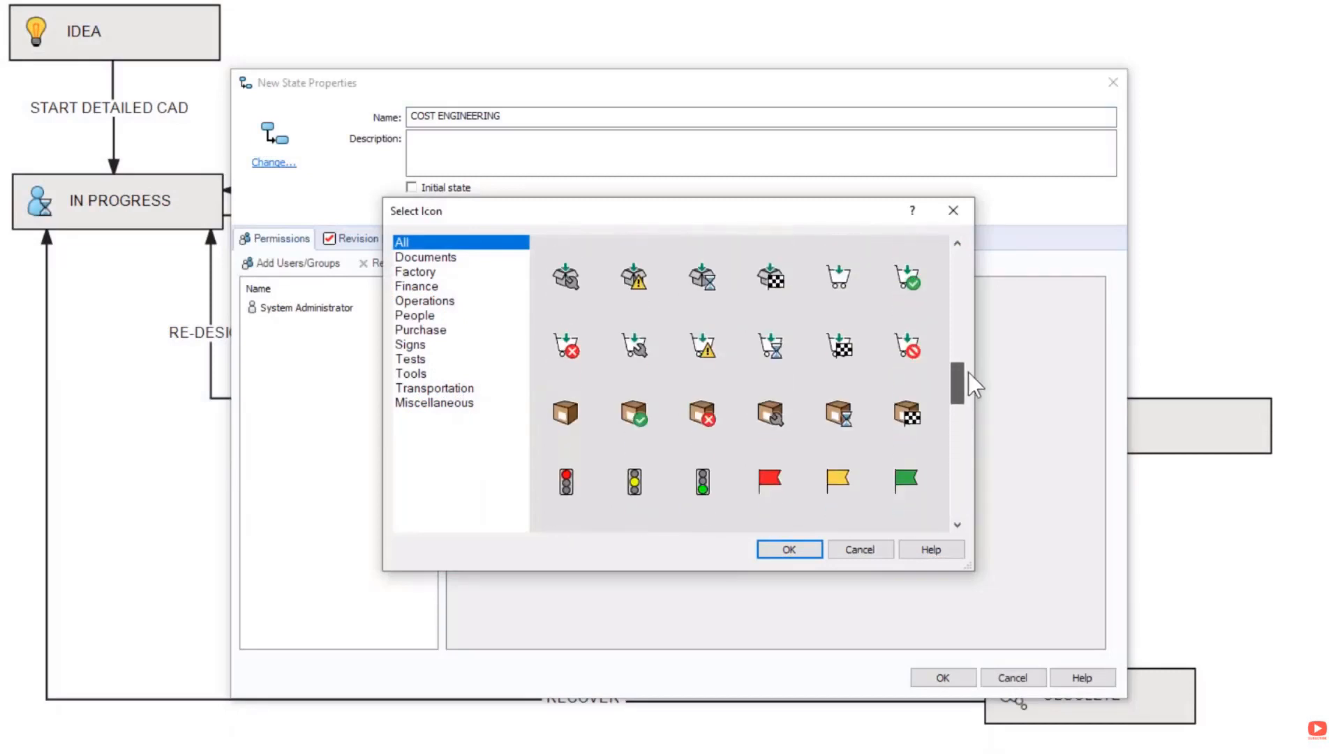
Browse the Select Icon list for the new COST ENGINEERING workflow state
scroll("down", 3)
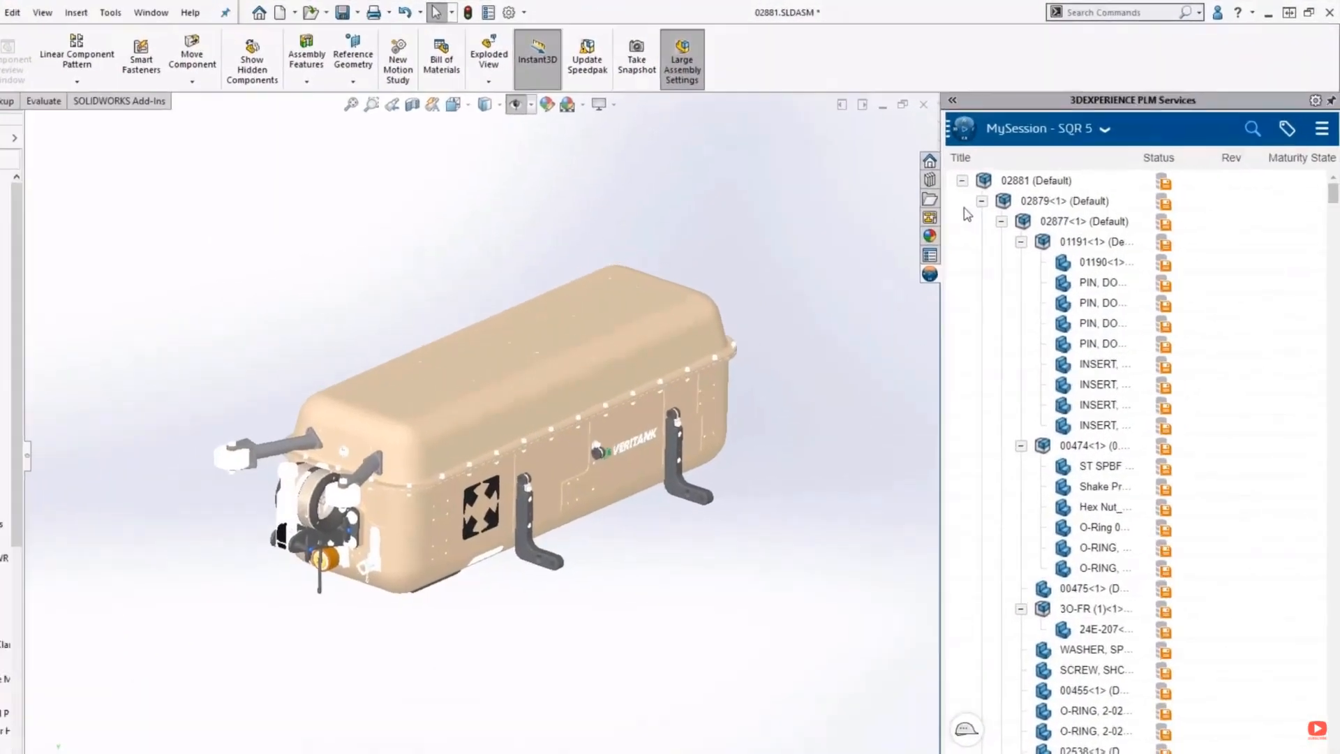
Save top assembly 02881 to the platform from the 3DEXPERIENCE PLM Services pane
right_click(1048, 180)
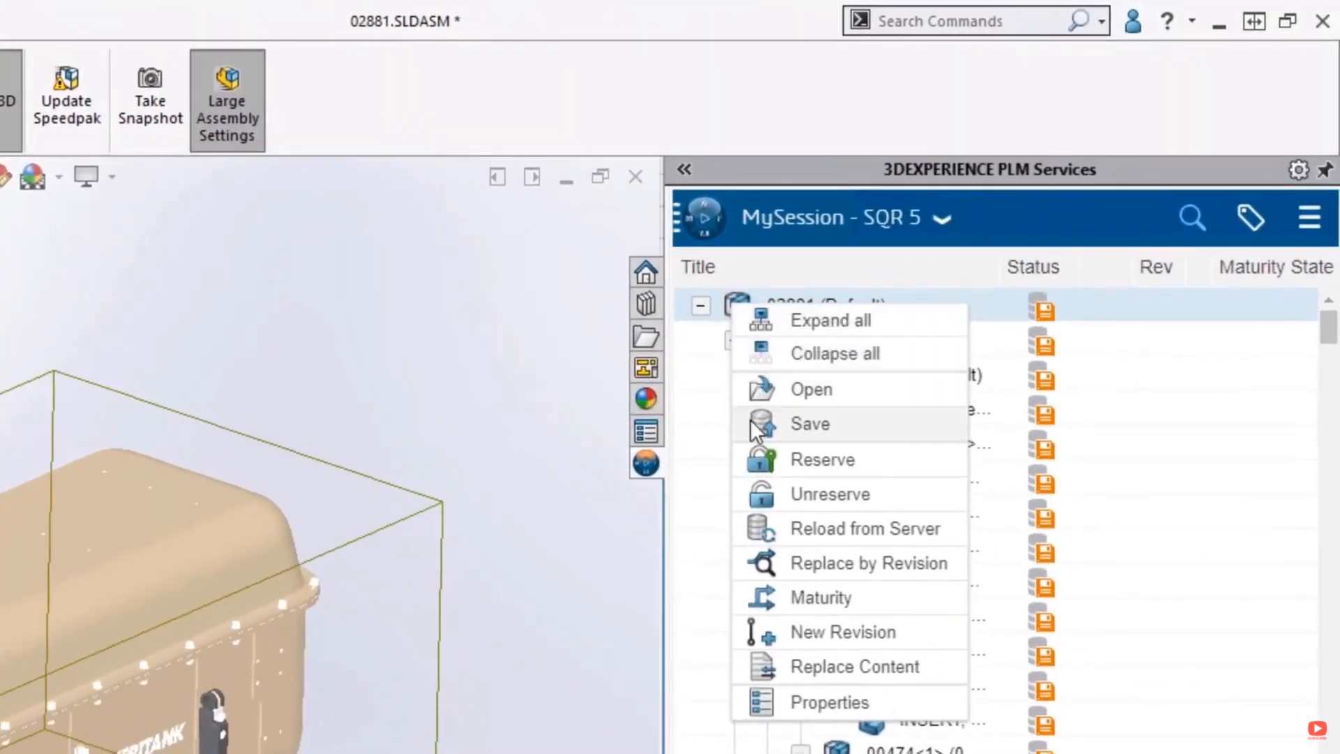
left_click(809, 424)
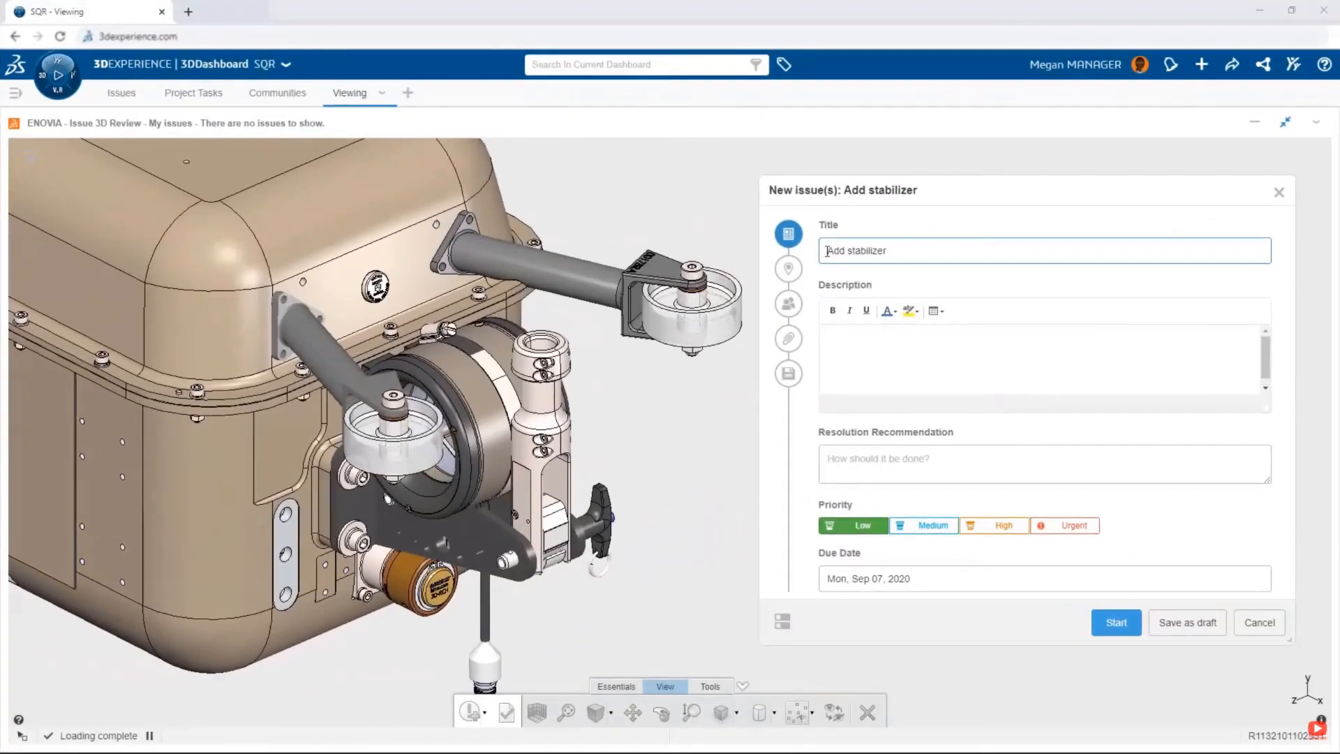
Describe the Add stabilizer issue as 'Excessive twisting on roller arms'
type("Excessive twisting on roller arms")
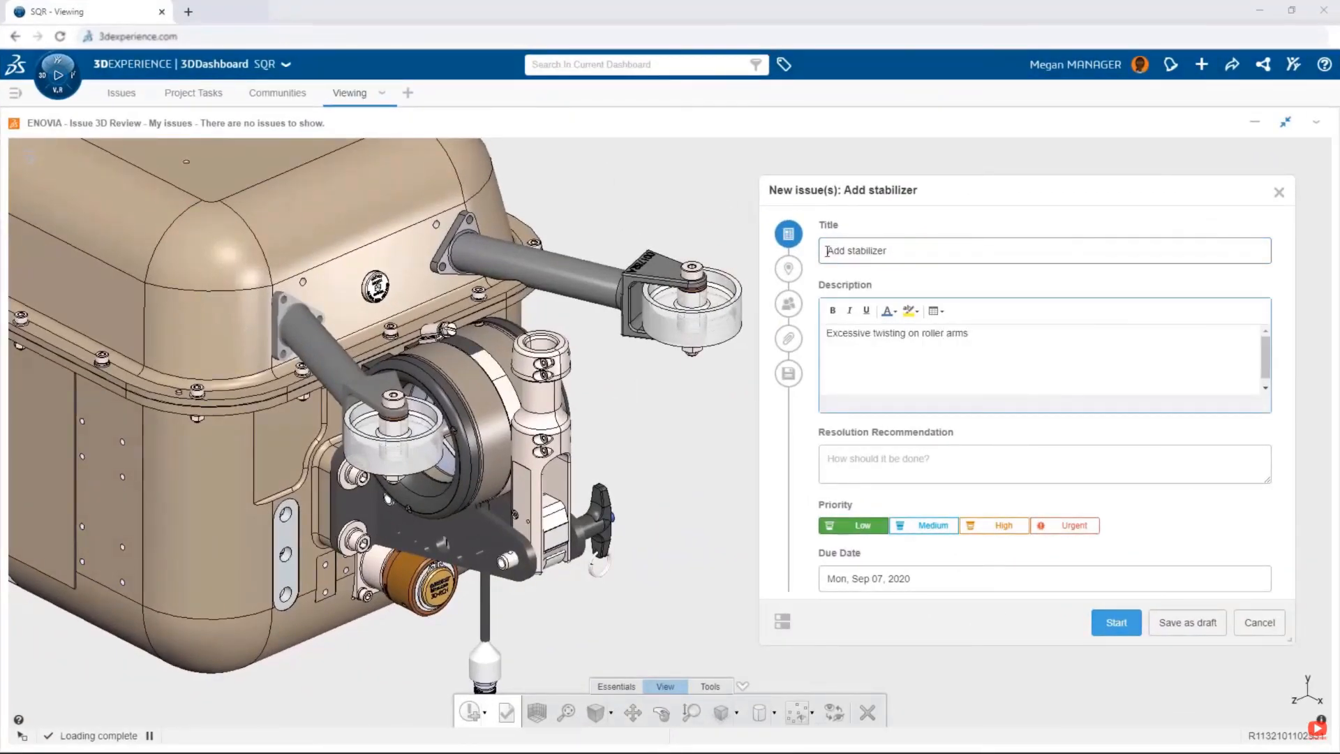